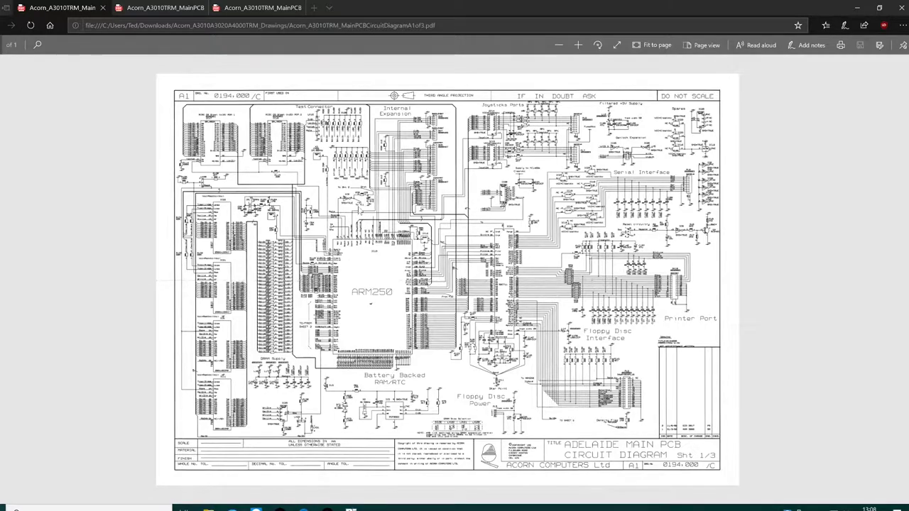
pyautogui.moveTo(362, 214)
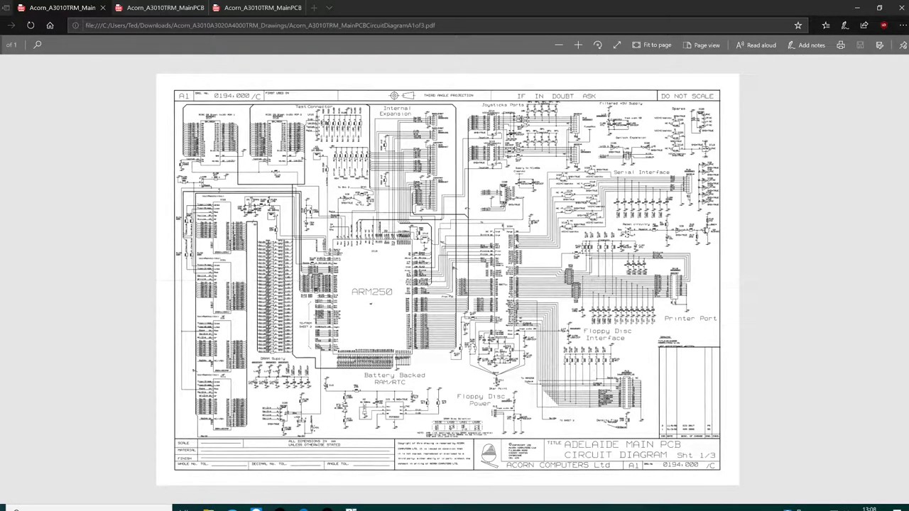
# - Zoom the schematic in twice so the Joystick Ports and Serial Interface circuitry is readable
pyautogui.click(577, 44)
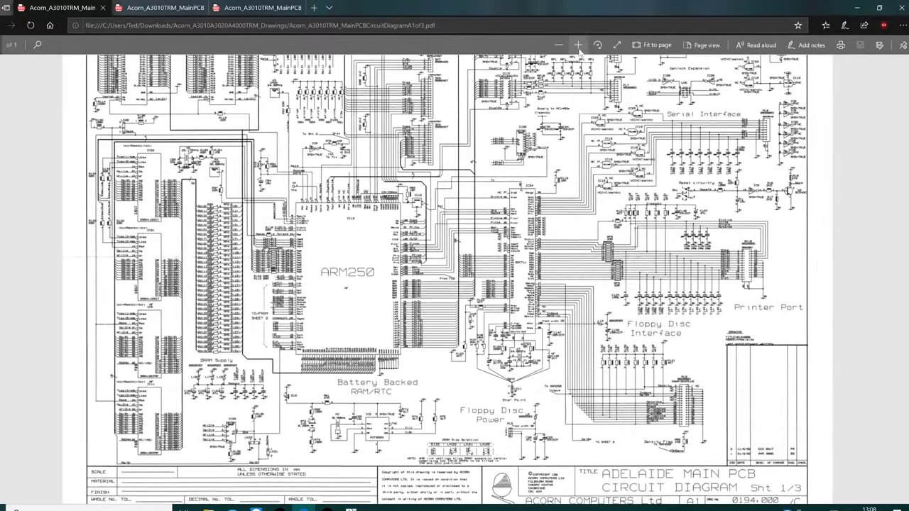
pyautogui.click(576, 44)
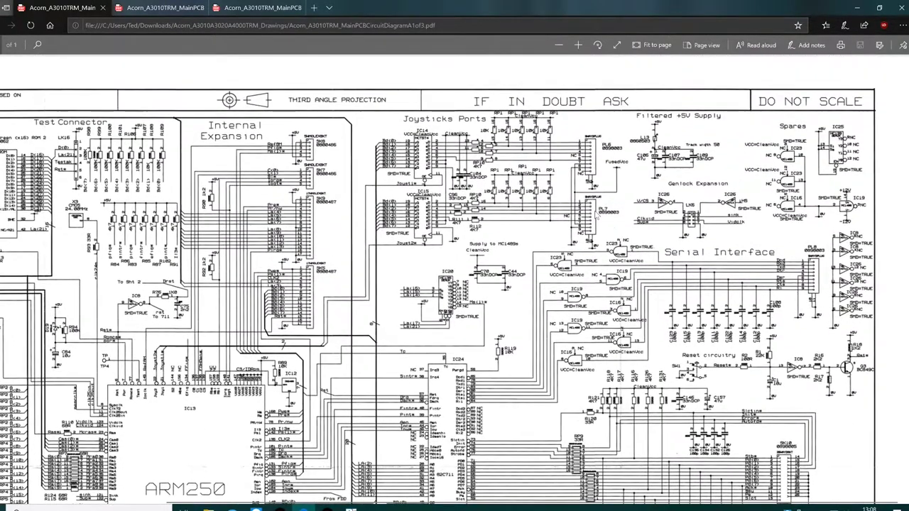
pyautogui.moveTo(700, 259)
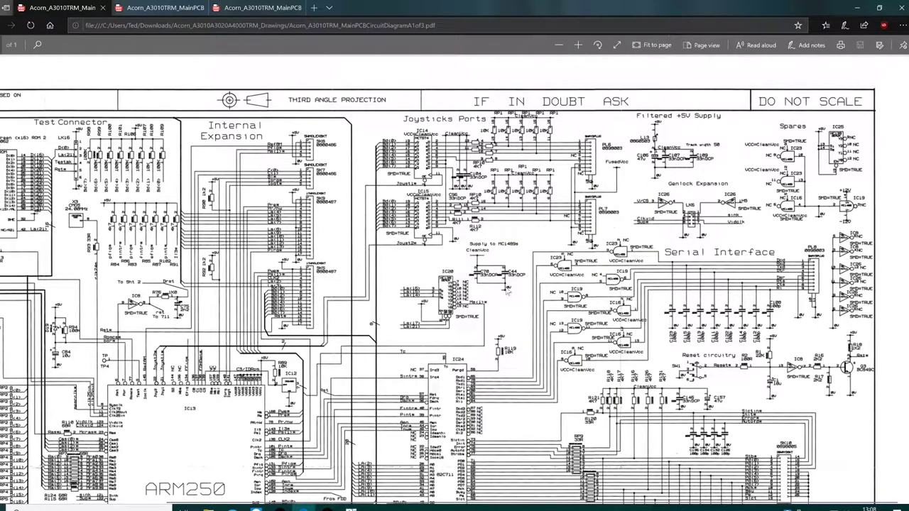
pyautogui.moveTo(779, 258)
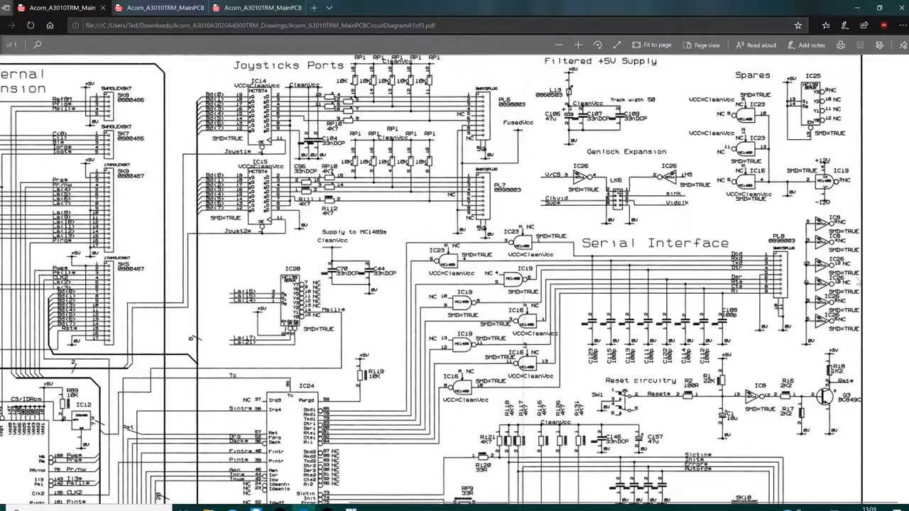
# - Zoom further onto the Serial Interface and MC1489 supply circuitry around IC19, dismissing the news notification
pyautogui.scroll(-3)
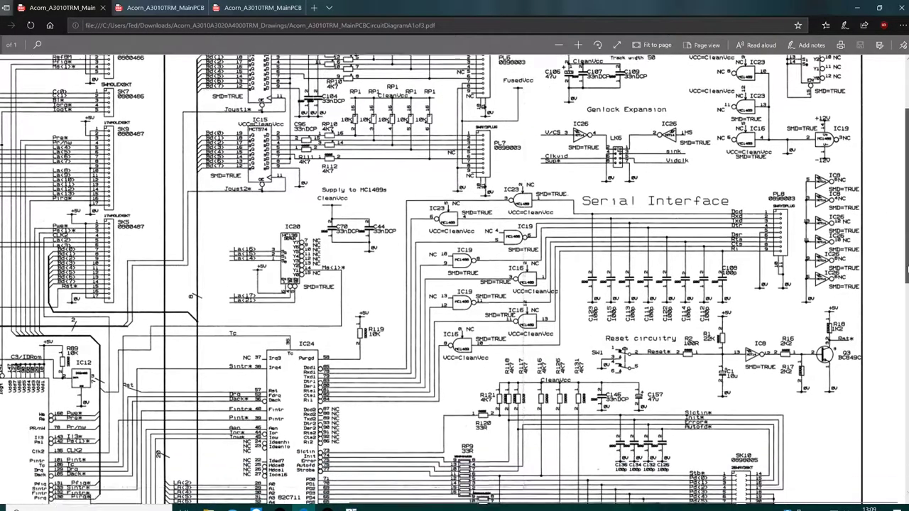
pyautogui.scroll(-3)
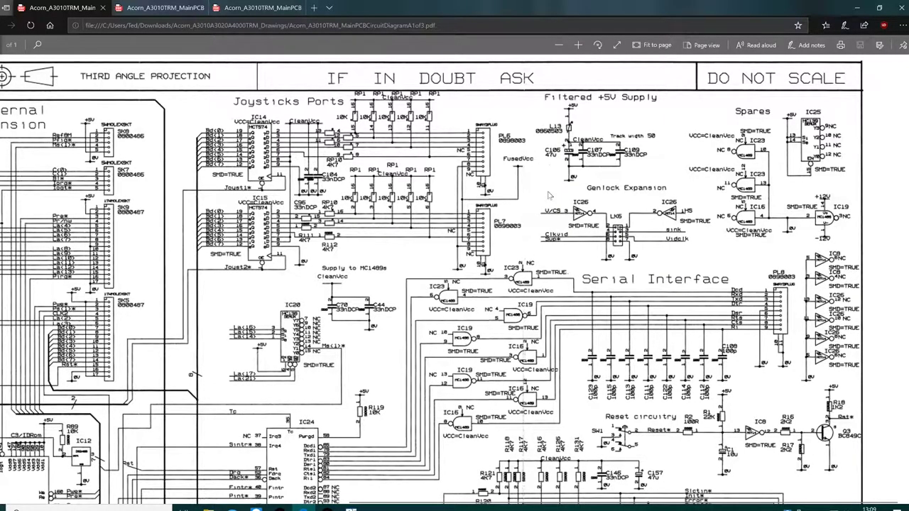
pyautogui.click(577, 44)
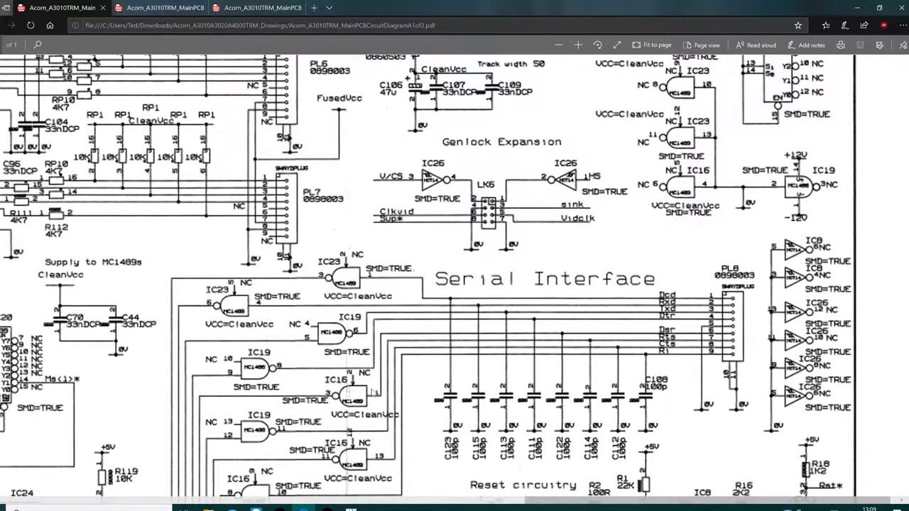
pyautogui.moveTo(674, 186)
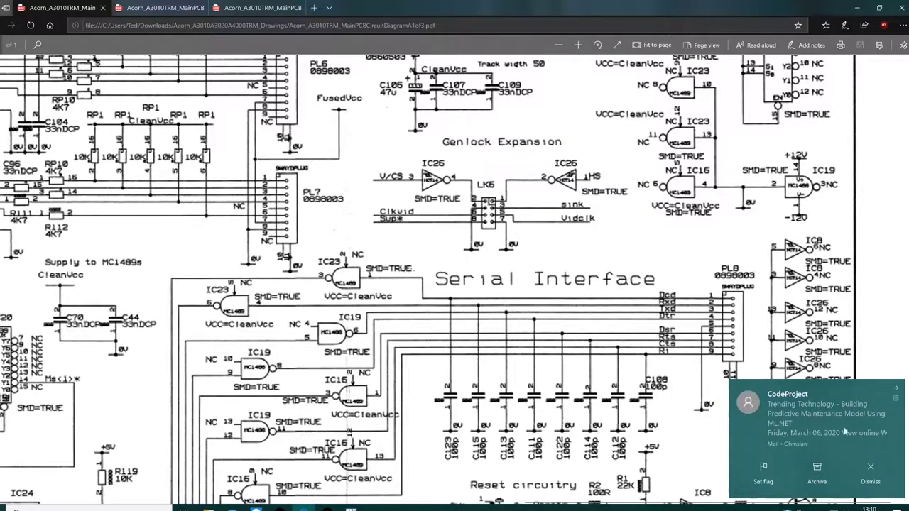
pyautogui.click(869, 467)
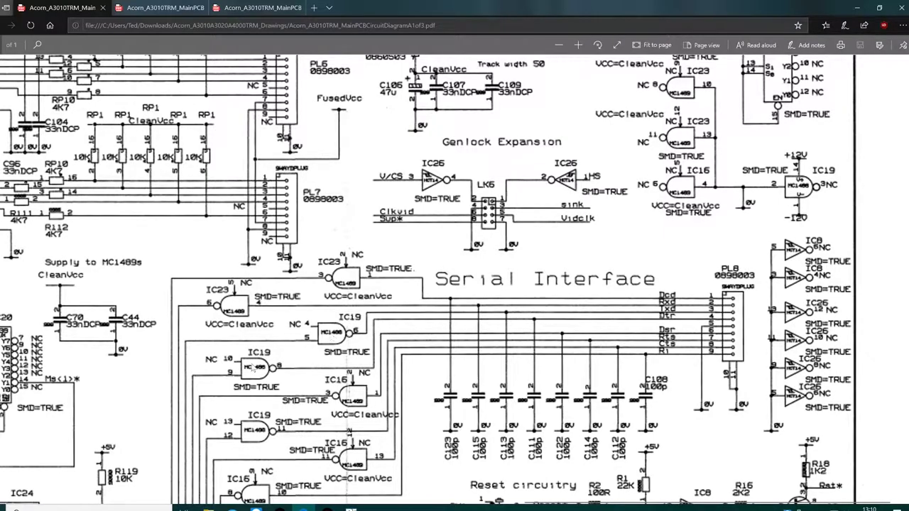
pyautogui.moveTo(639, 240)
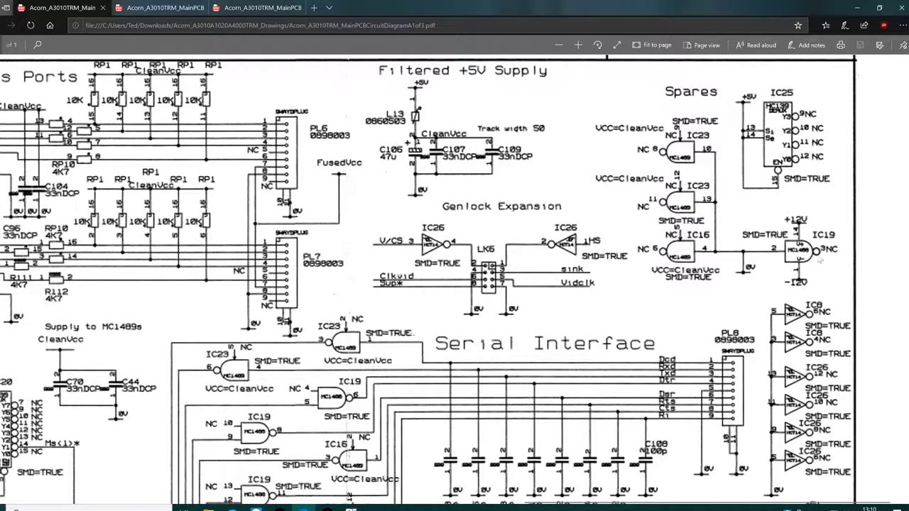
pyautogui.moveTo(753, 239)
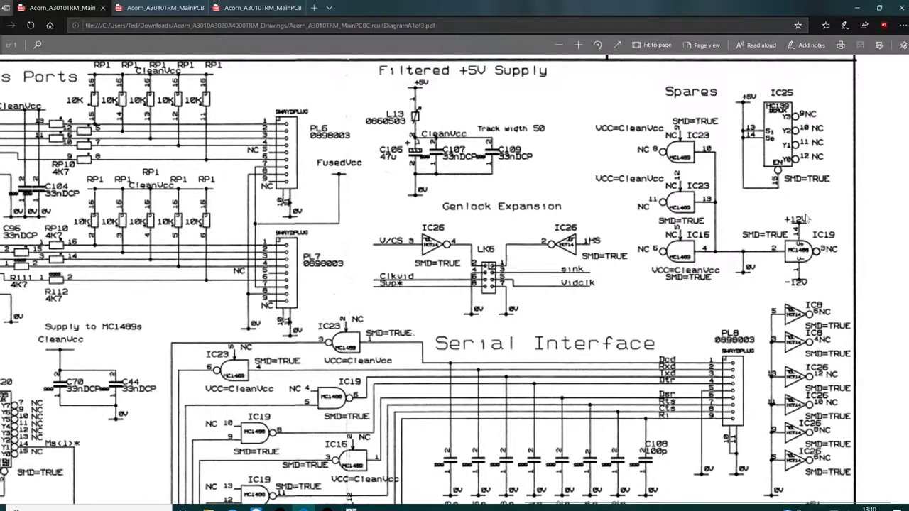
pyautogui.moveTo(844, 222)
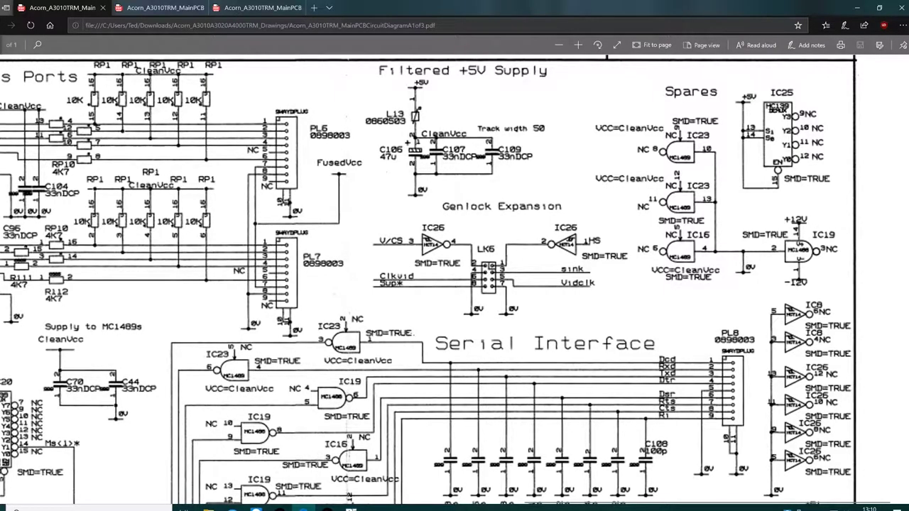
# - Scroll down to the Serial Interface area with the reset circuitry and transistor Q3 below it
pyautogui.scroll(-3)
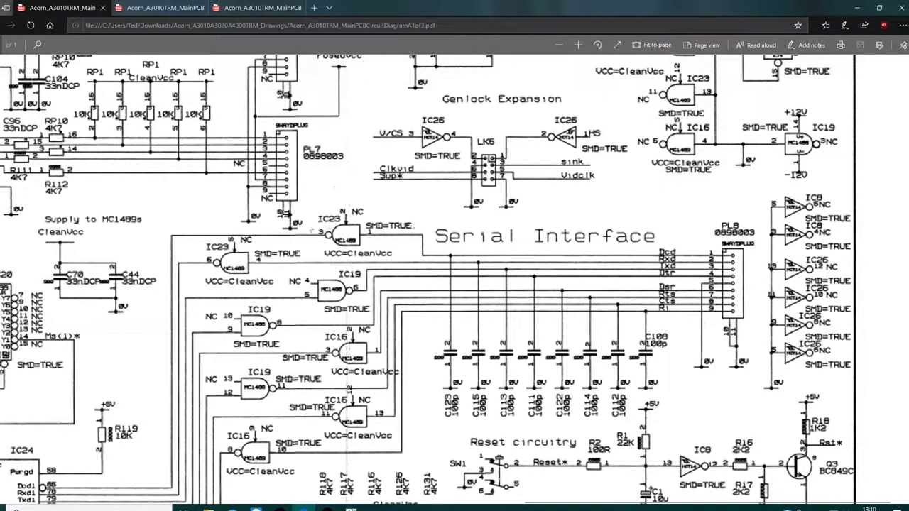
pyautogui.moveTo(641, 264)
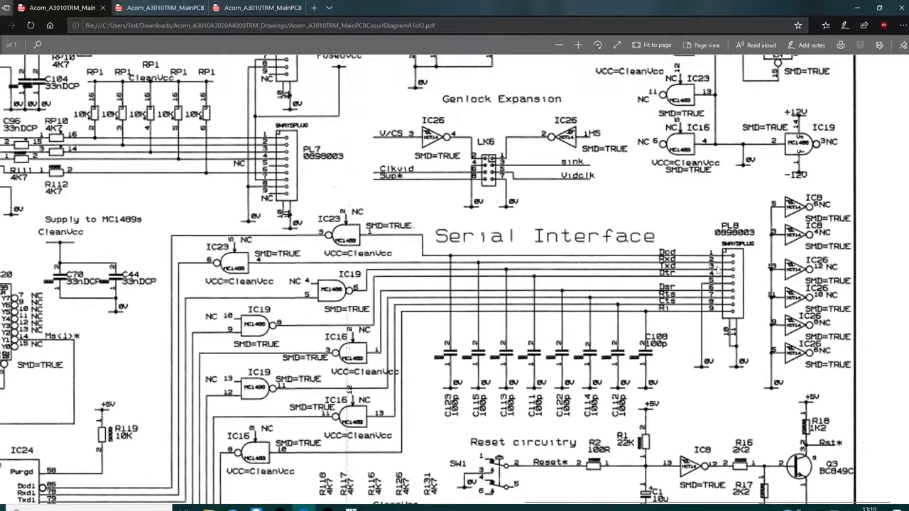
pyautogui.moveTo(335, 281)
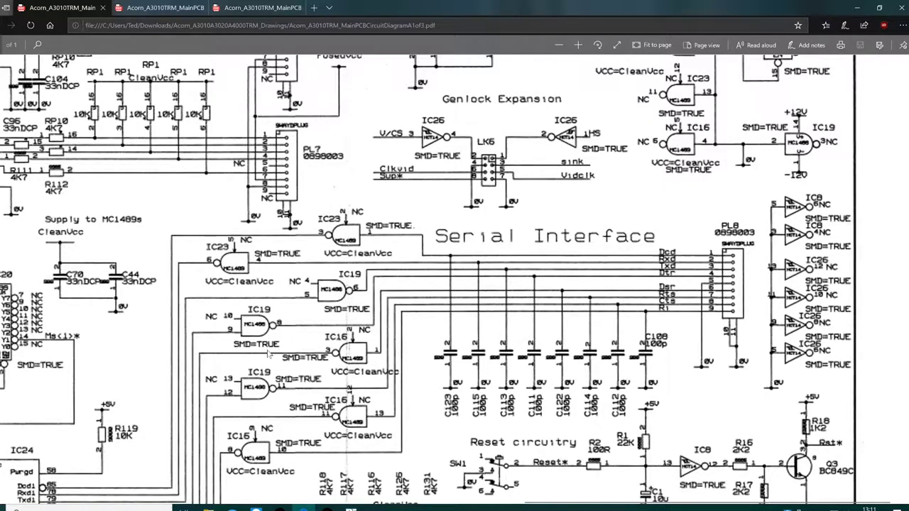
pyautogui.moveTo(314, 293)
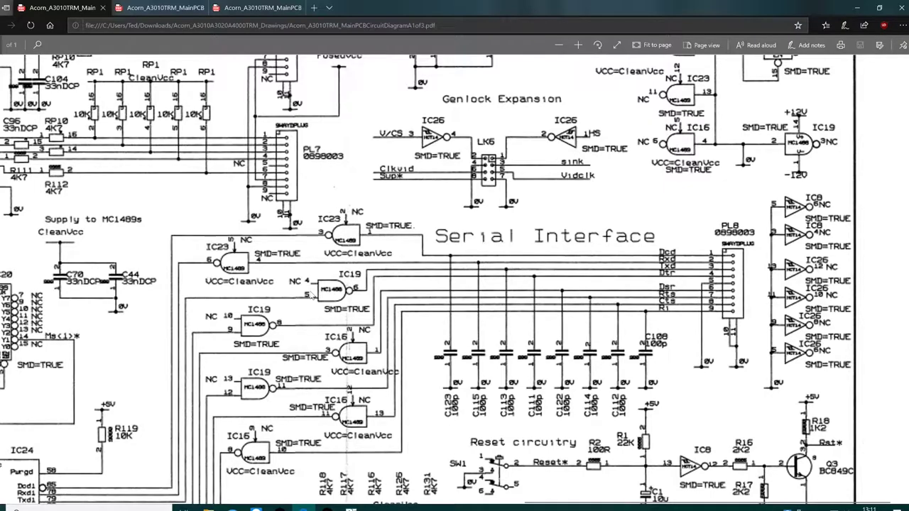
pyautogui.moveTo(369, 303)
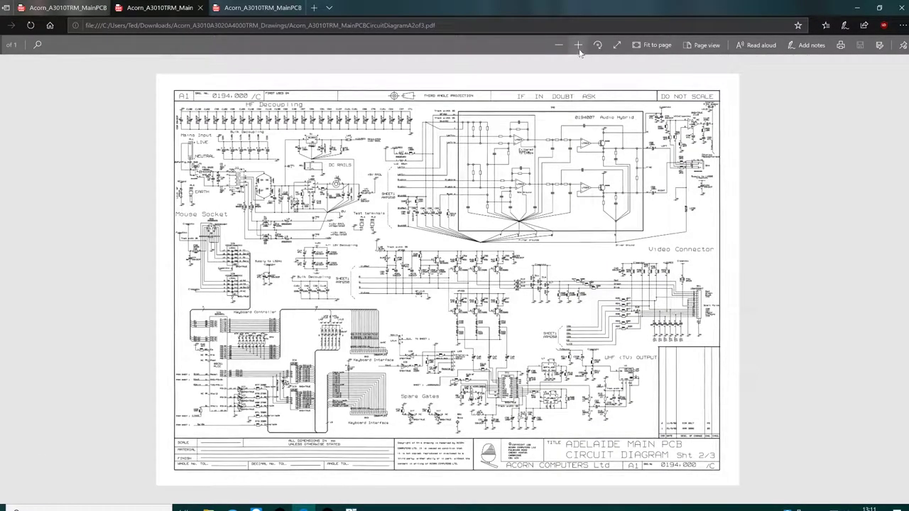
# - Zoom sheet 2 in on the mains input, DC rails and mouse socket area
pyautogui.click(576, 44)
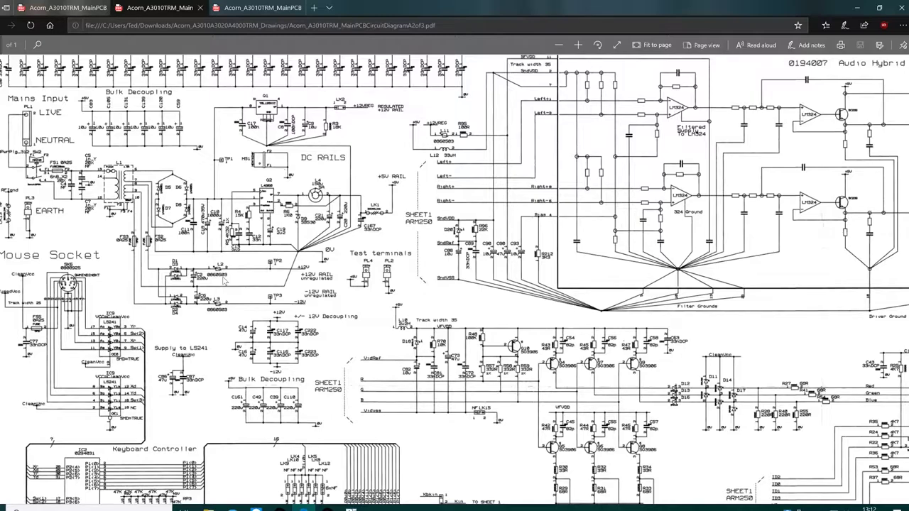
pyautogui.moveTo(285, 292)
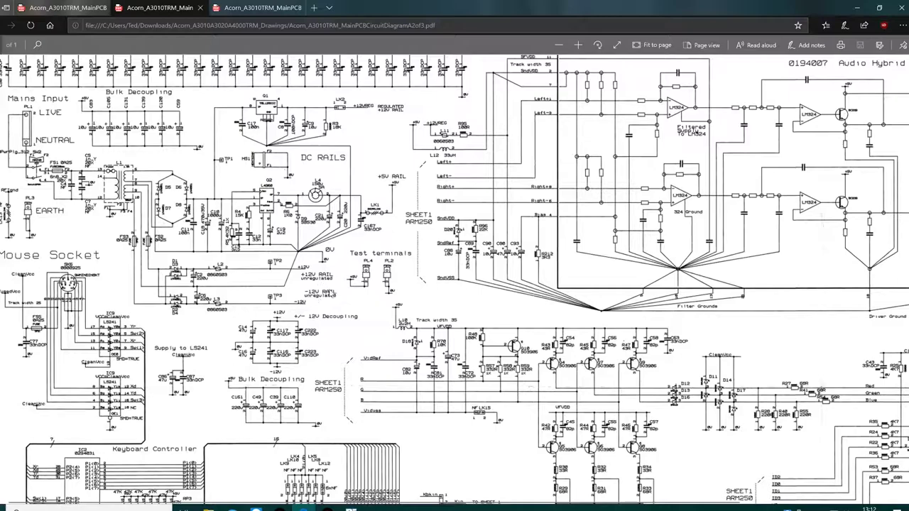
pyautogui.moveTo(333, 301)
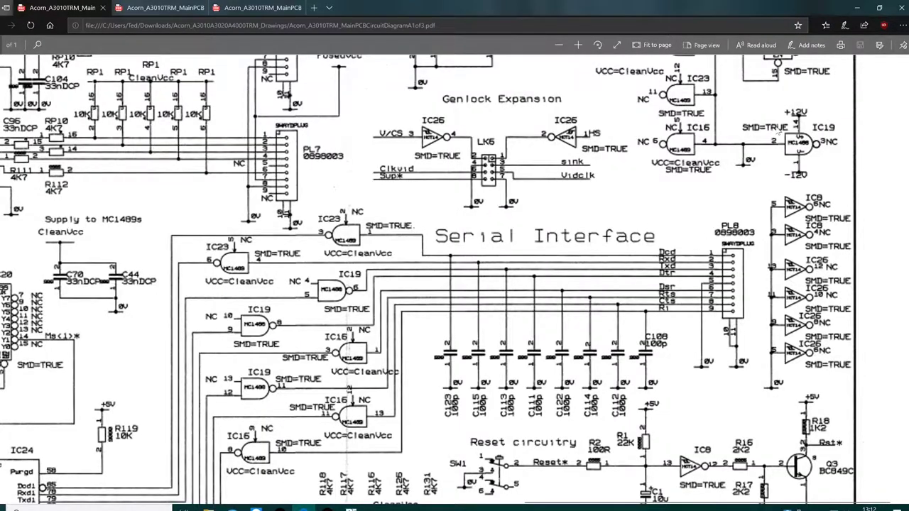
pyautogui.moveTo(822, 164)
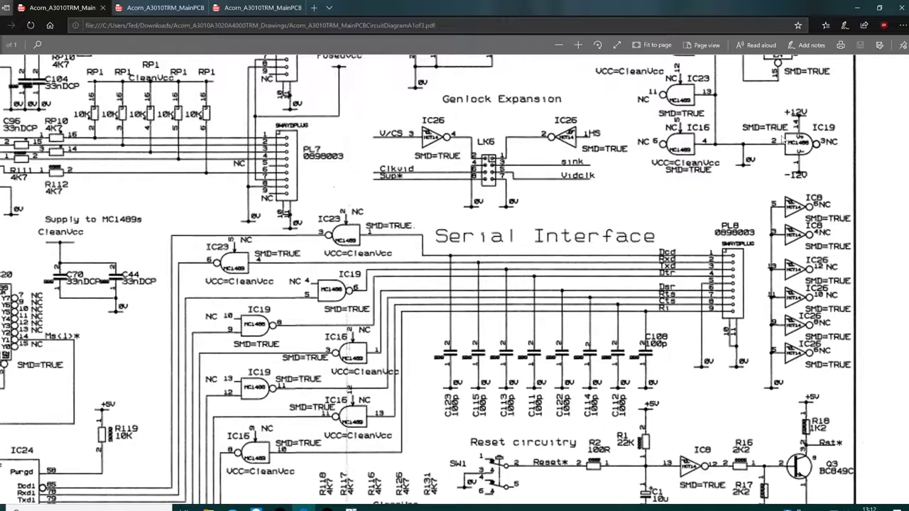
pyautogui.moveTo(668, 179)
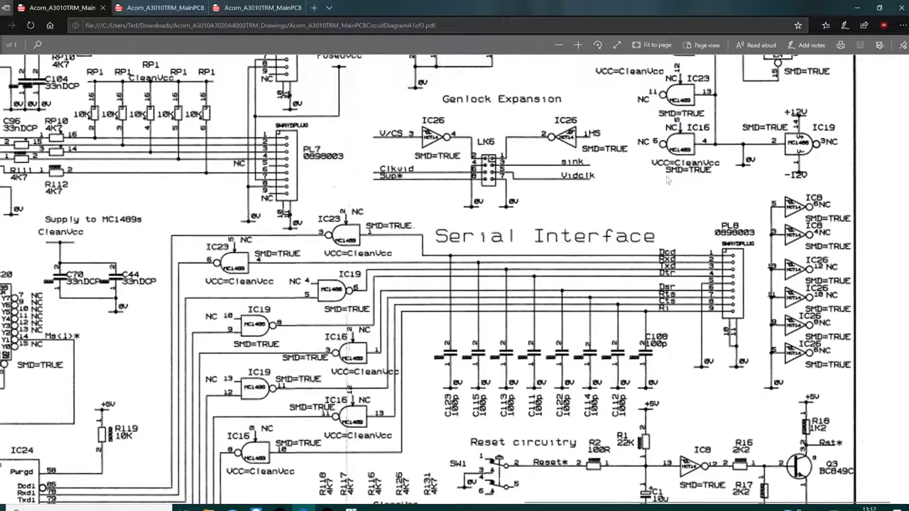
# - Switch to the CircuitDiagram2of3 tab showing the zoomed mains input and DC rails area
pyautogui.click(145, 8)
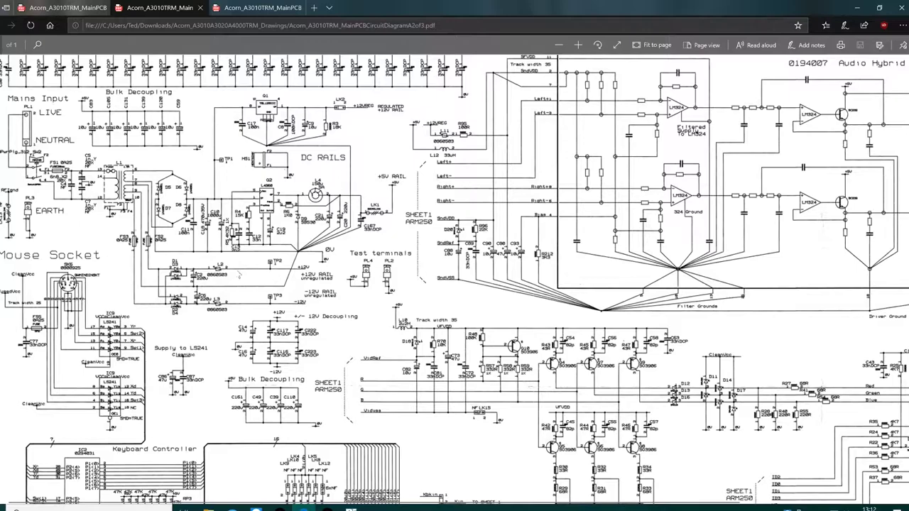
pyautogui.moveTo(149, 297)
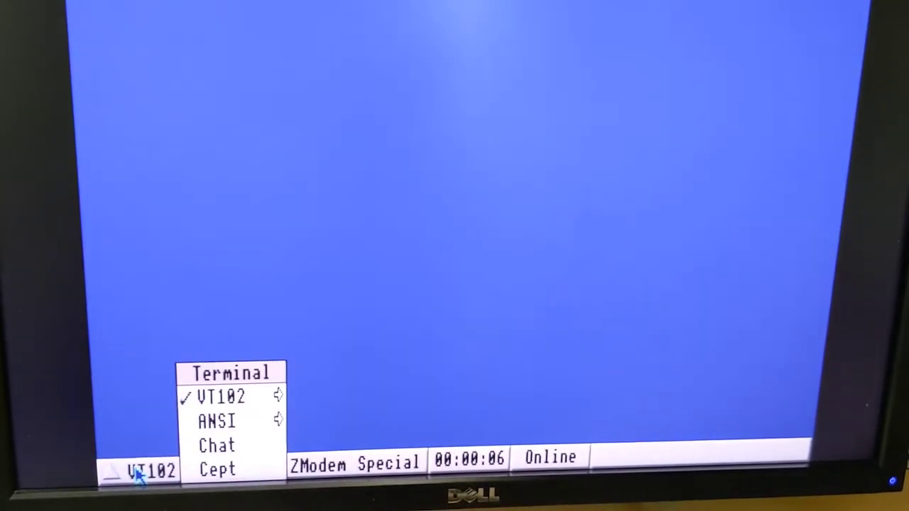
# - Change the terminal emulation from VT102 to Chat, staying online at 19200 8N1
pyautogui.click(216, 444)
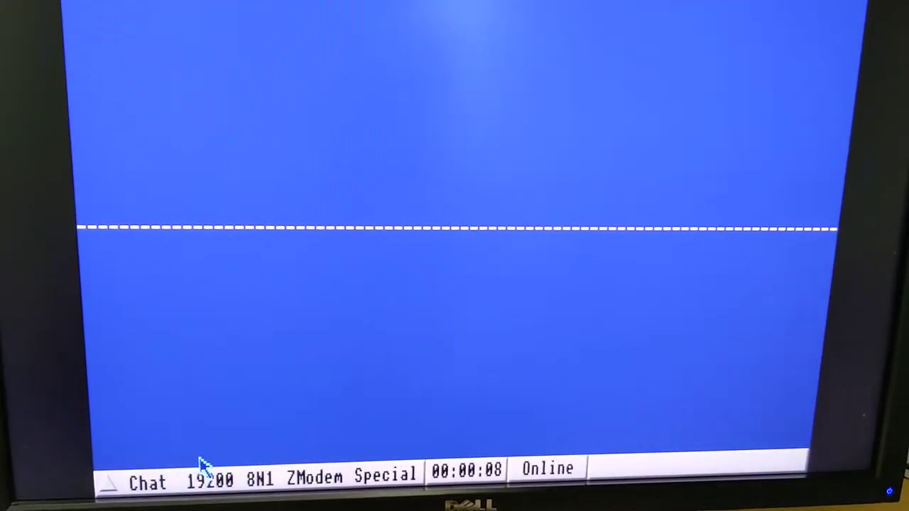